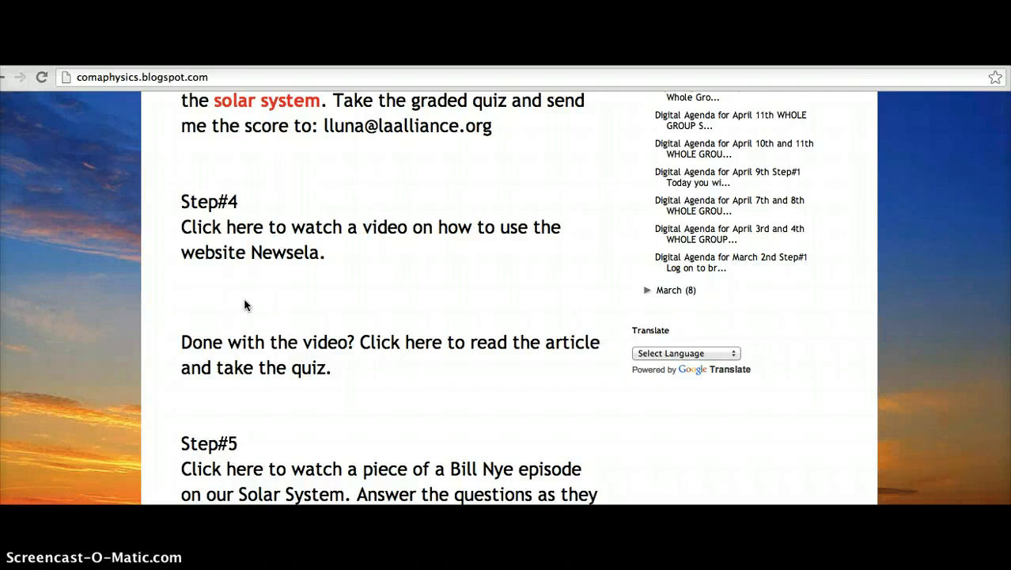
pyautogui.moveTo(299, 238)
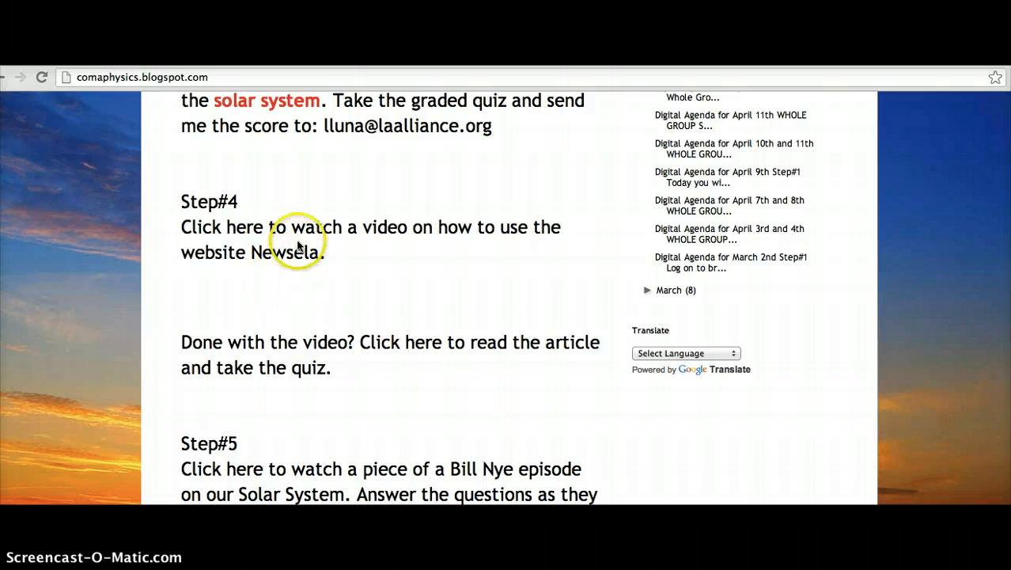
pyautogui.moveTo(257, 269)
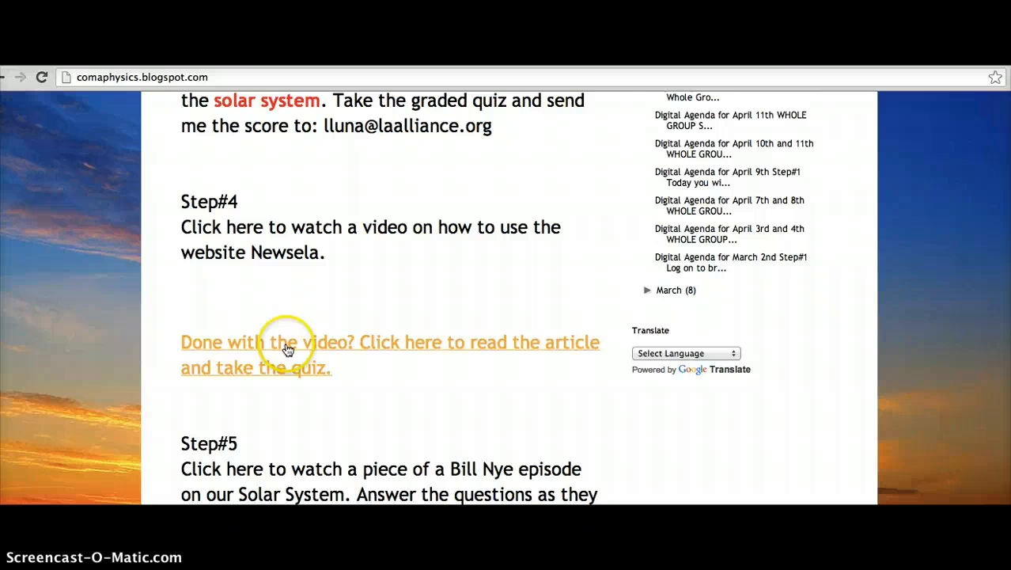
pyautogui.moveTo(319, 348)
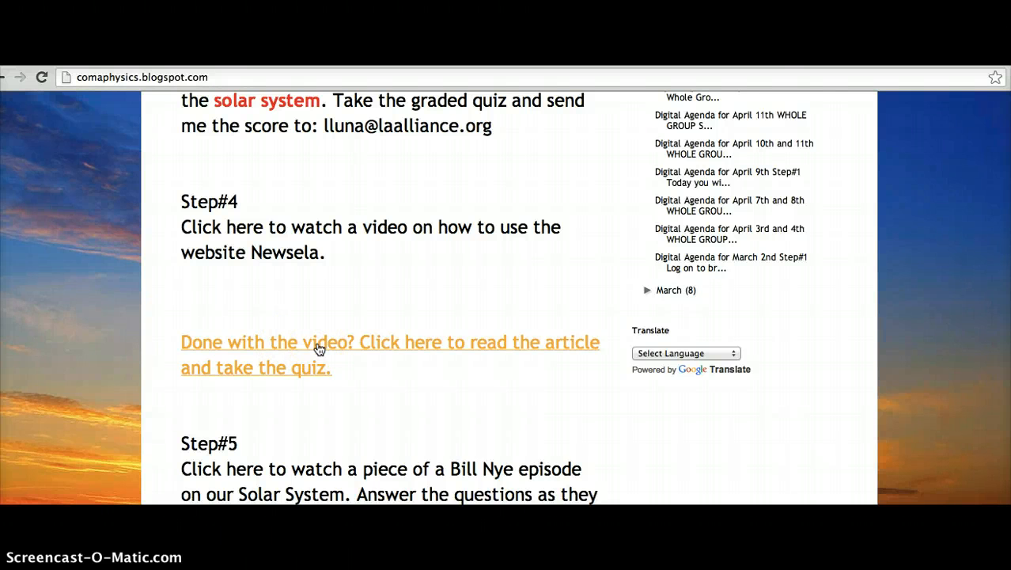
# Go to newsela.com from the blog link and bring up the Sign In / Register form.
pyautogui.click(320, 350)
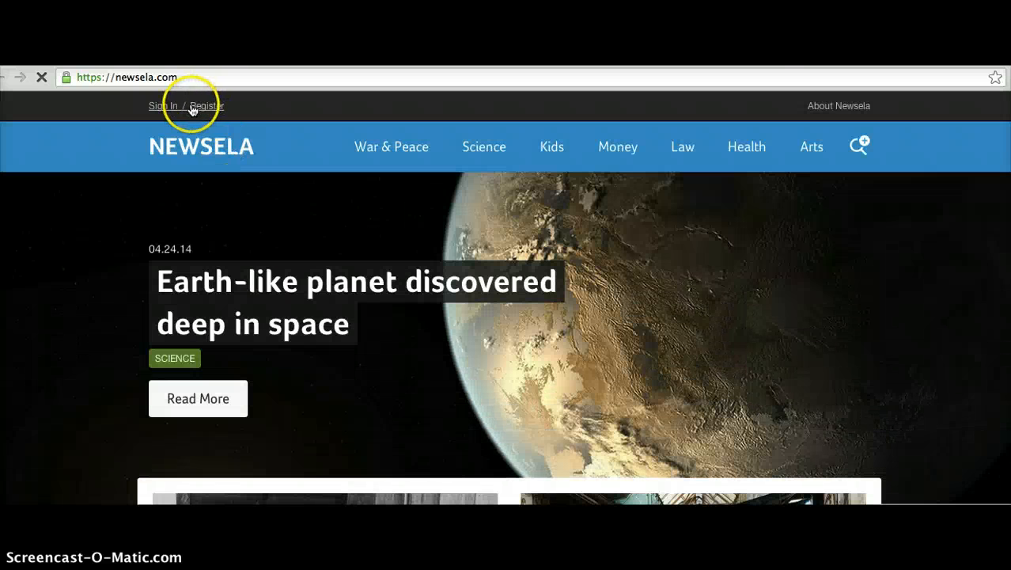
pyautogui.click(165, 105)
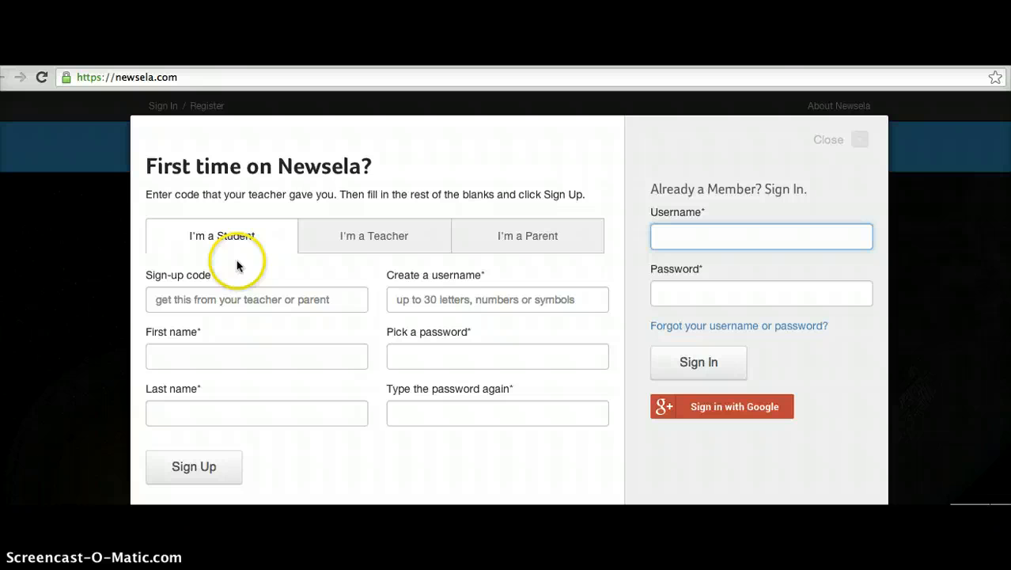
pyautogui.moveTo(44, 503)
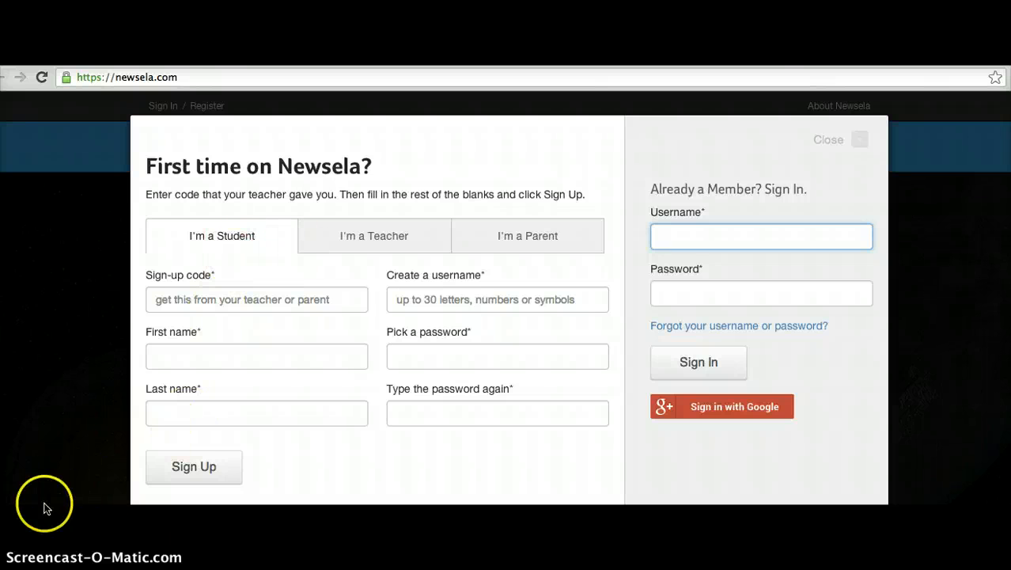
pyautogui.moveTo(127, 439)
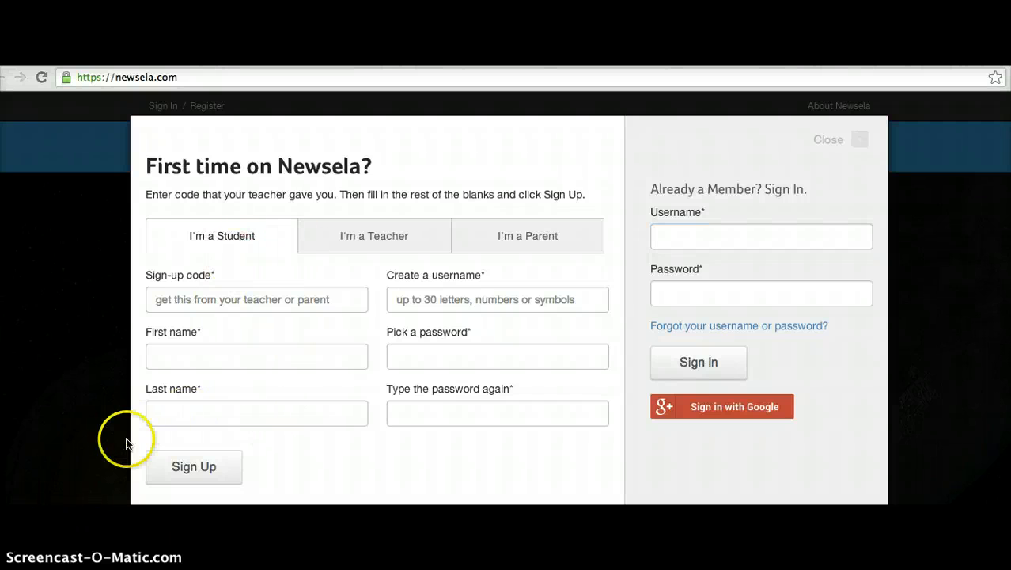
pyautogui.click(759, 236)
pyautogui.write('Luna')
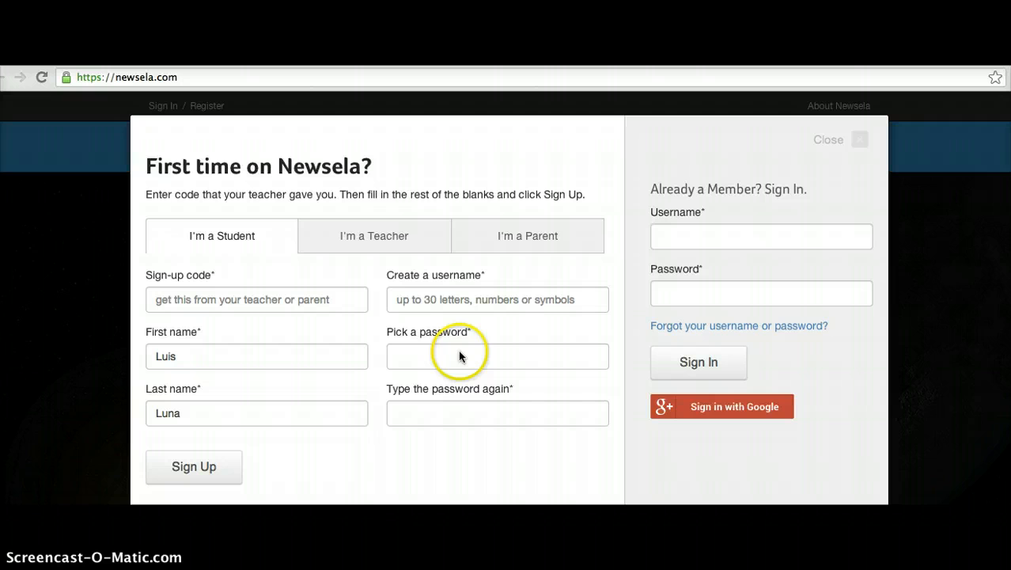
pyautogui.click(496, 355)
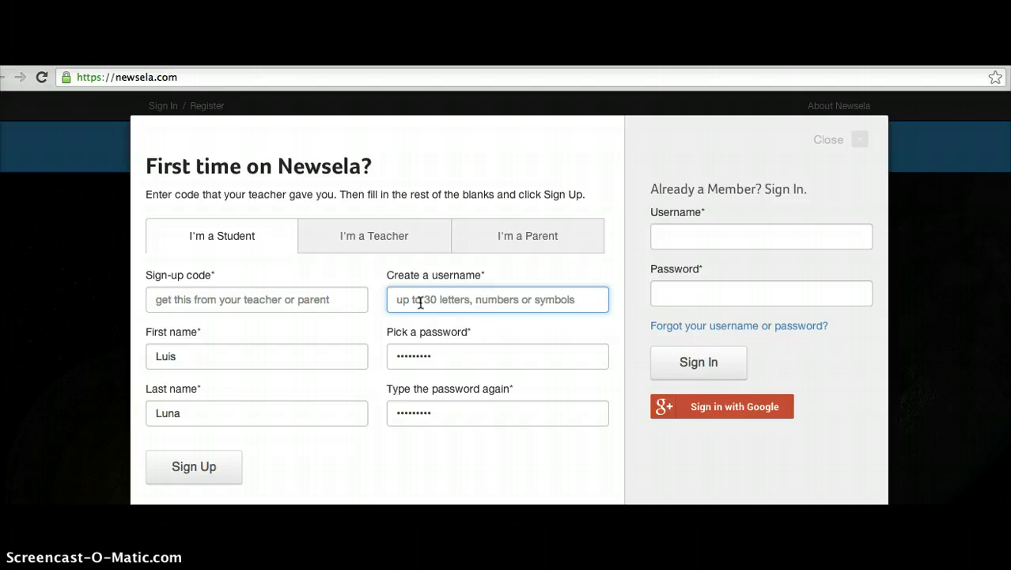
pyautogui.write('luisluna')
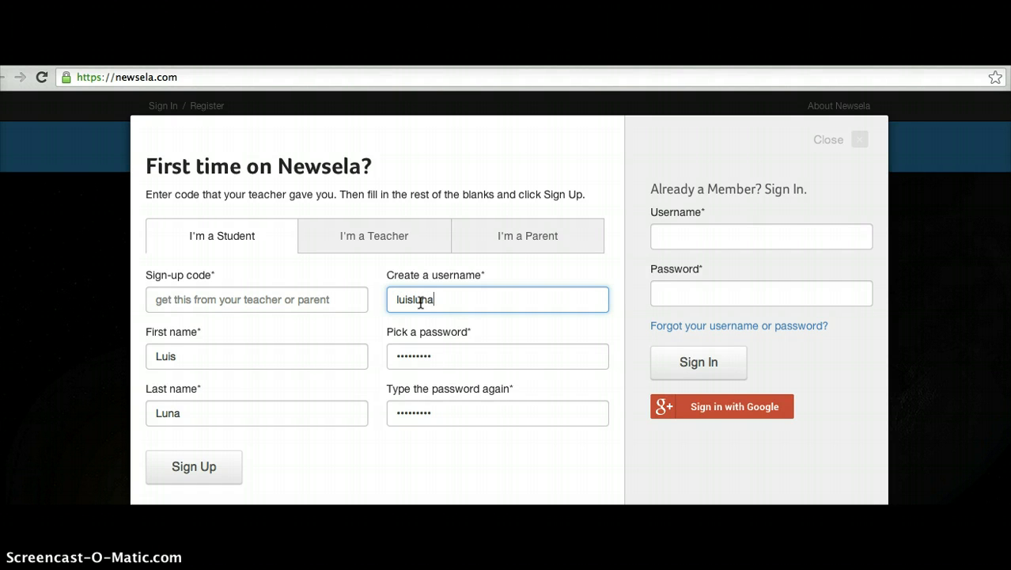
pyautogui.write('14')
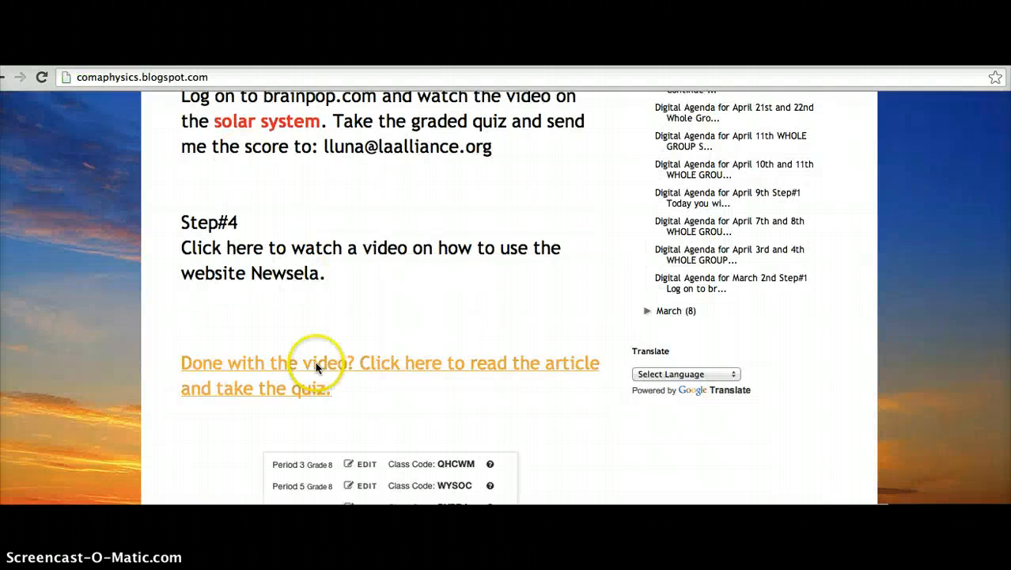
# Scroll the blog post down to the table of period class codes.
pyautogui.scroll(-3)
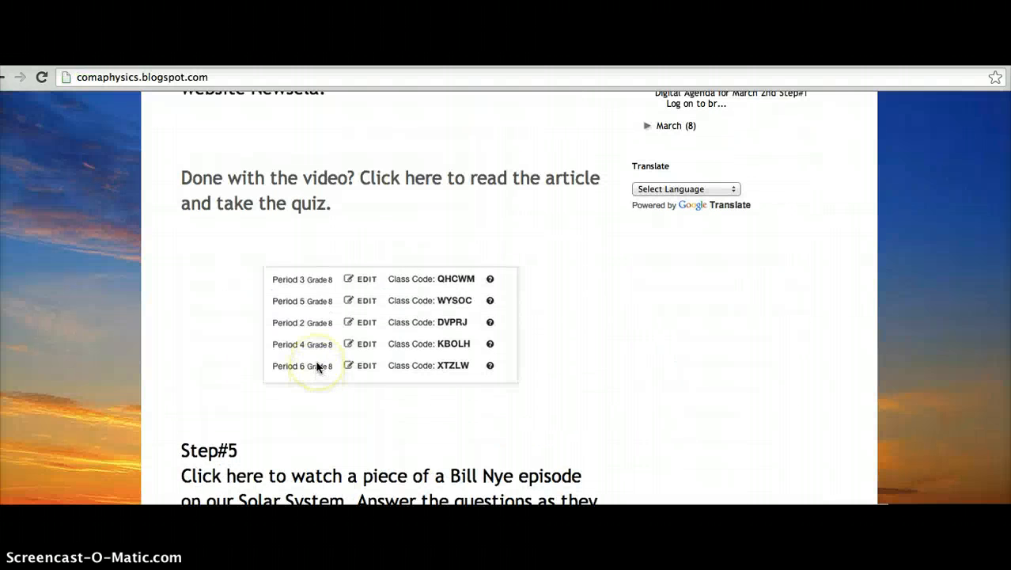
pyautogui.moveTo(662, 344)
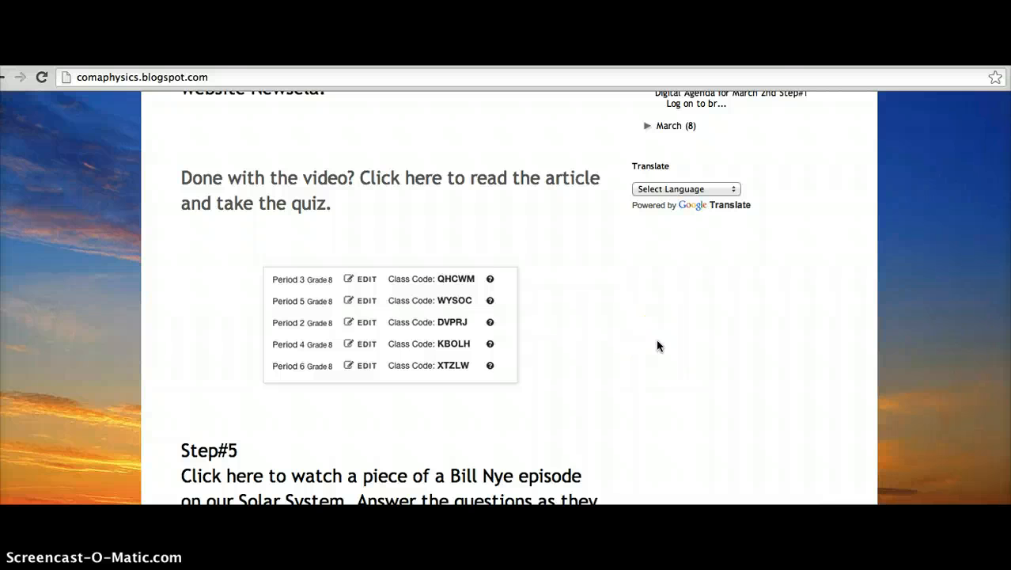
pyautogui.moveTo(618, 305)
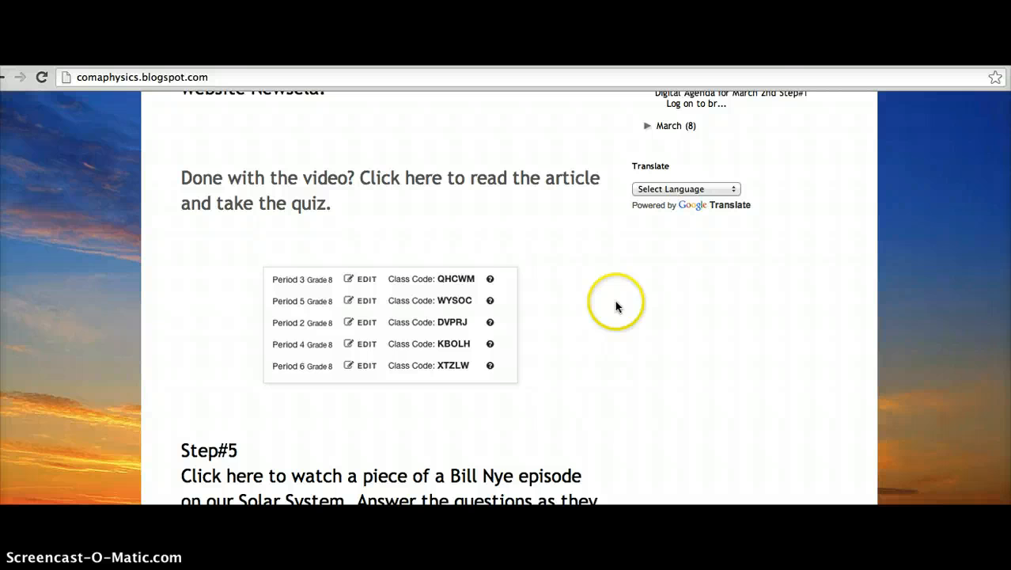
pyautogui.moveTo(308, 344)
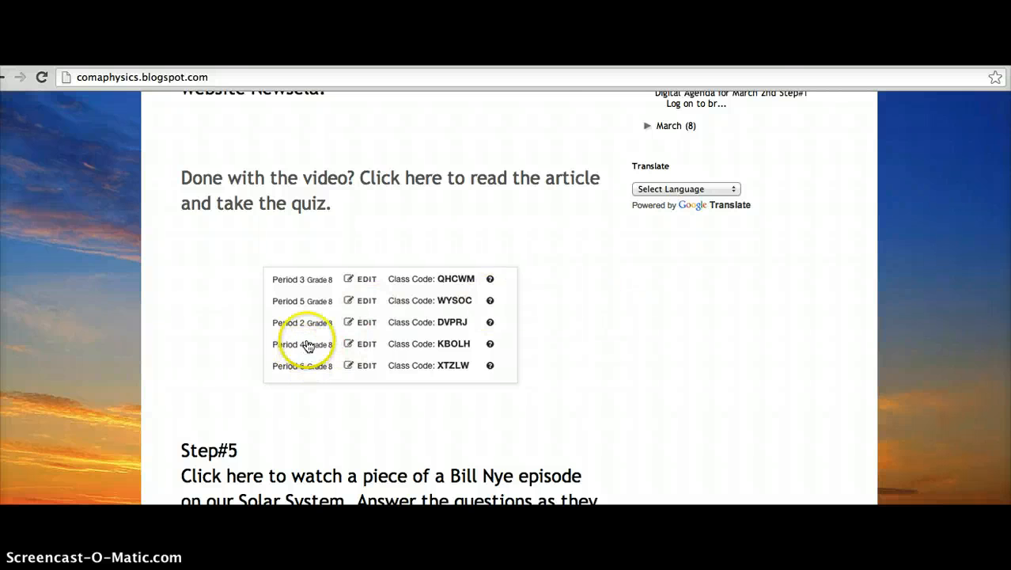
pyautogui.moveTo(443, 331)
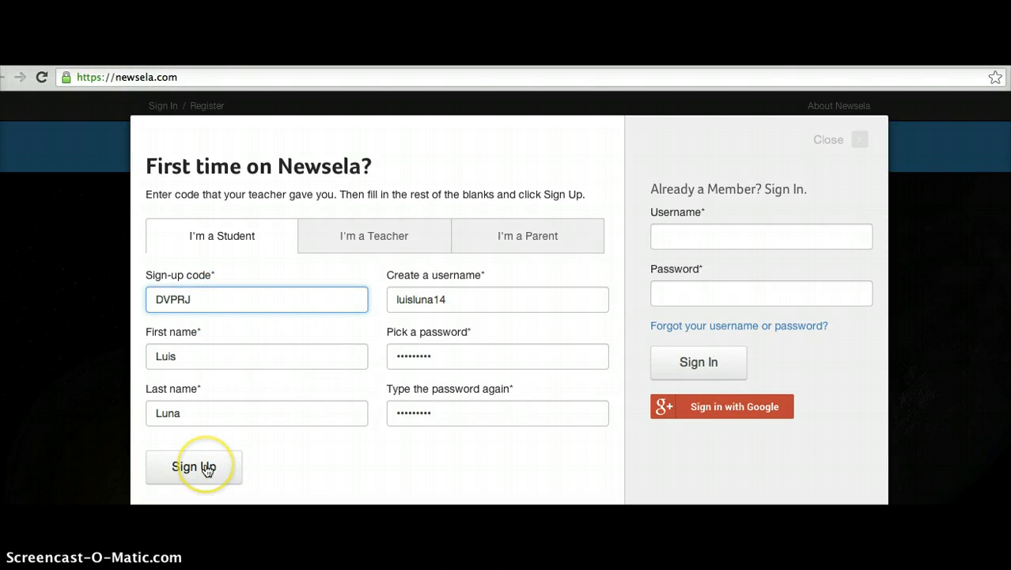
pyautogui.click(193, 465)
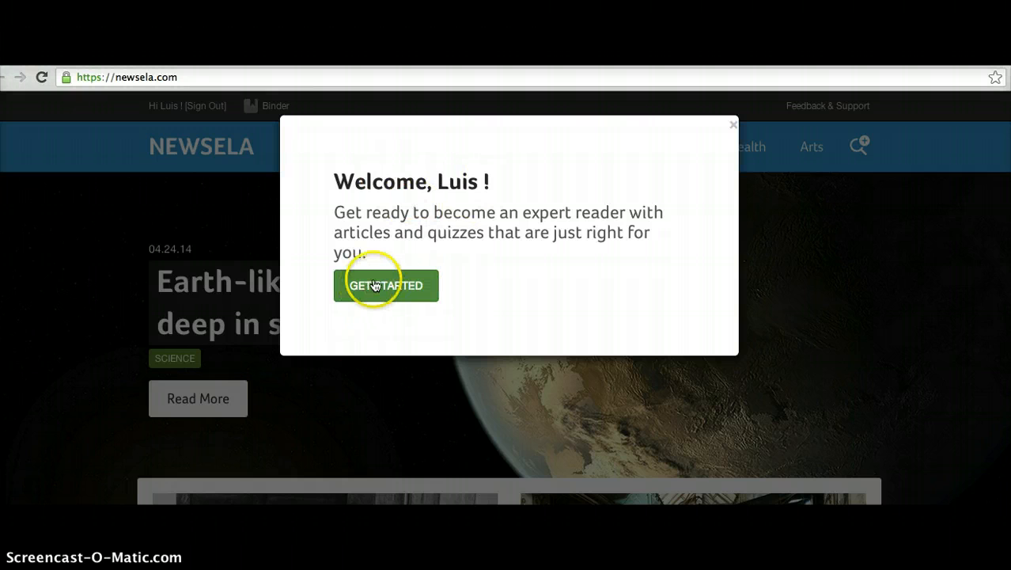
pyautogui.click(386, 284)
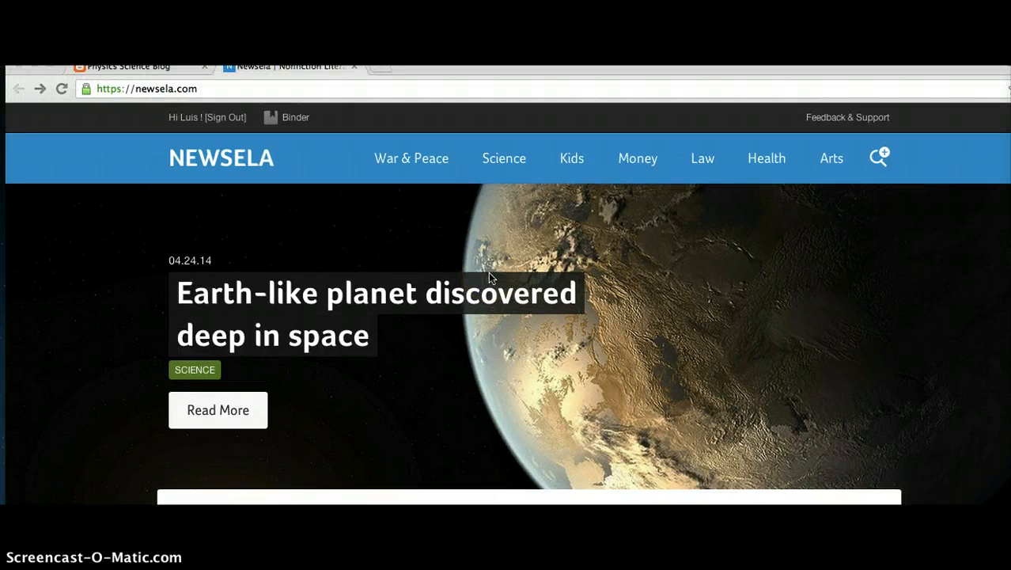
pyautogui.moveTo(395, 123)
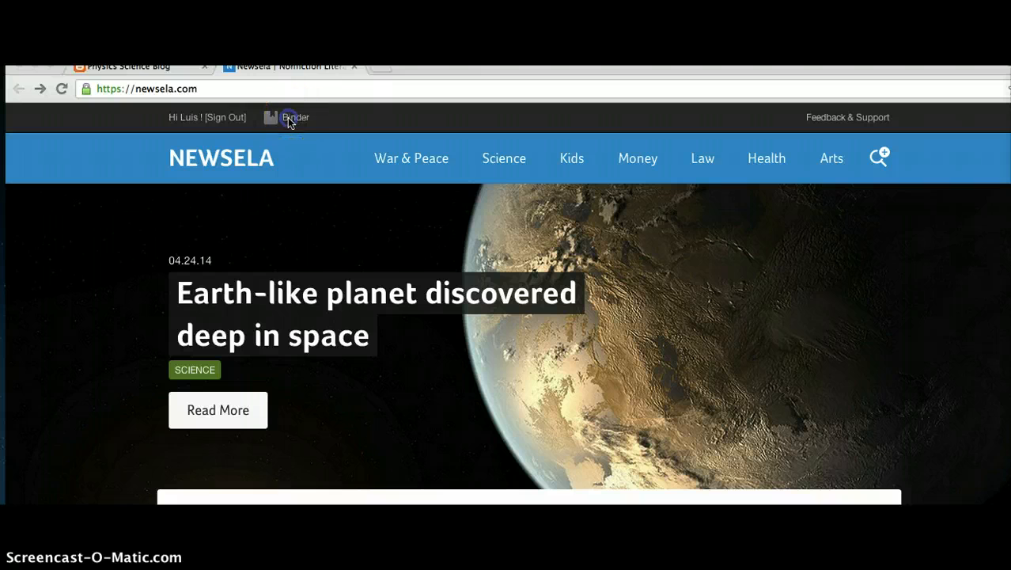
# View the Your Work binder listing the assigned Ceres water-vapor article.
pyautogui.click(295, 117)
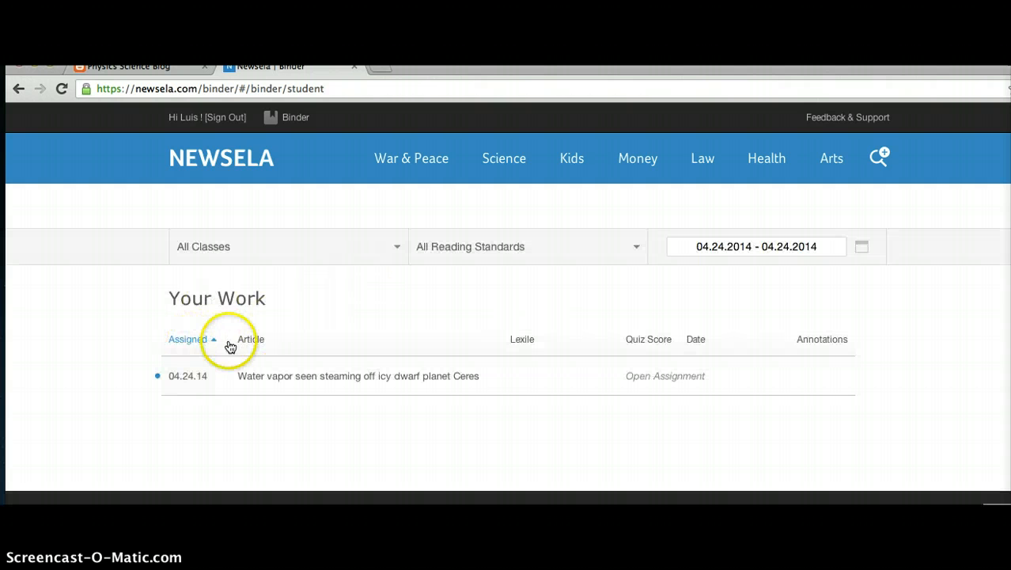
pyautogui.moveTo(221, 376)
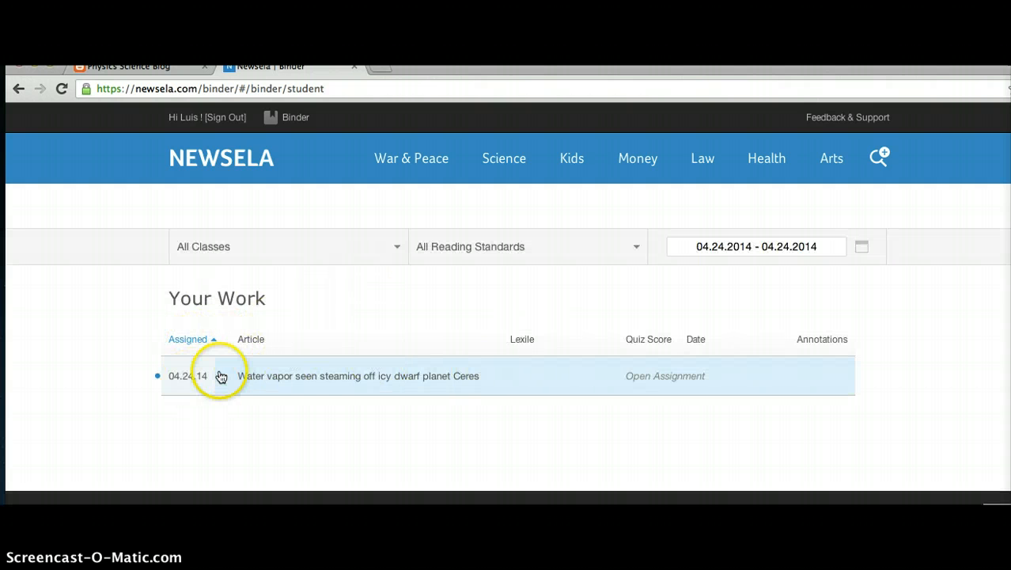
pyautogui.moveTo(321, 384)
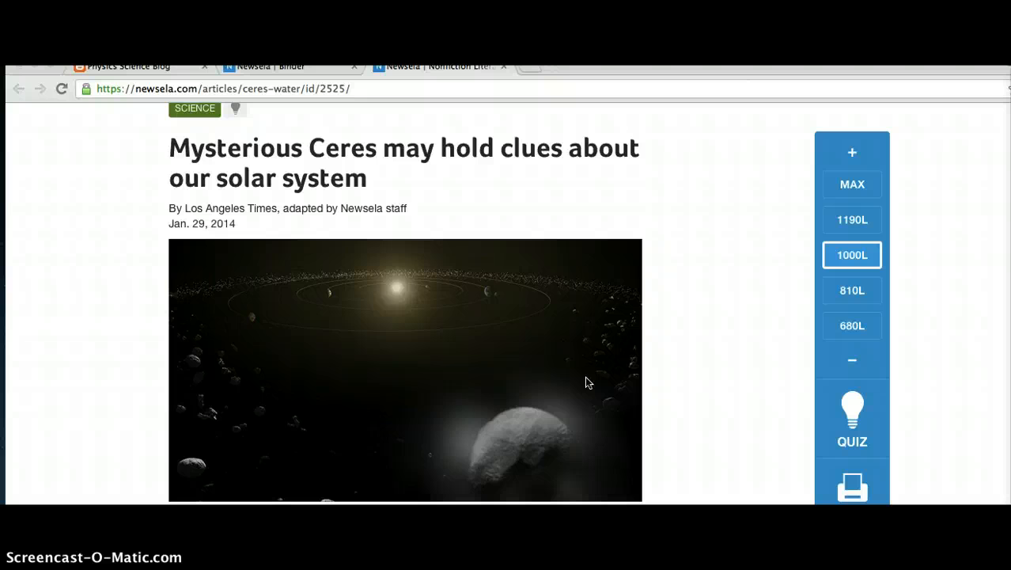
pyautogui.moveTo(324, 155)
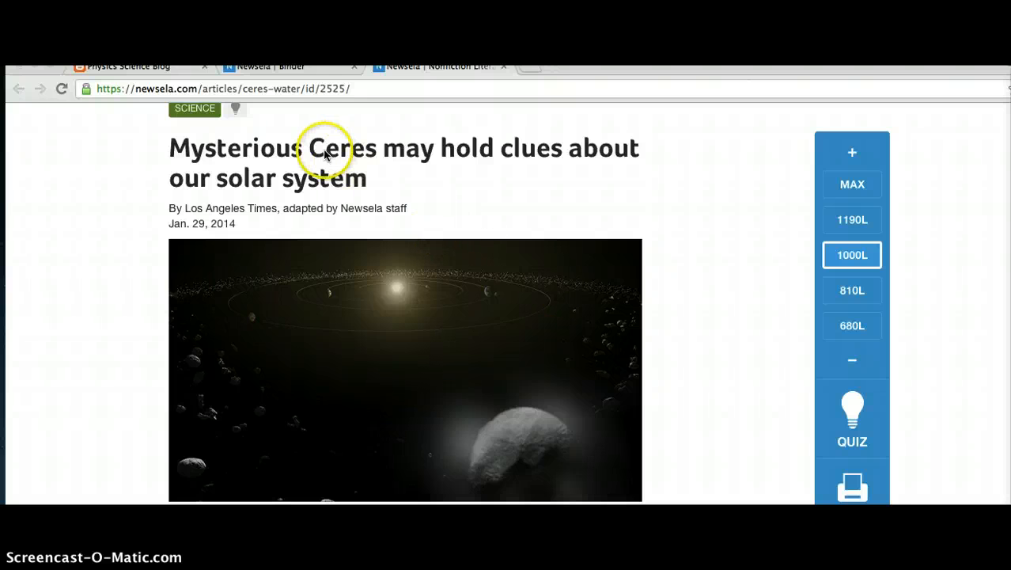
pyautogui.moveTo(329, 157)
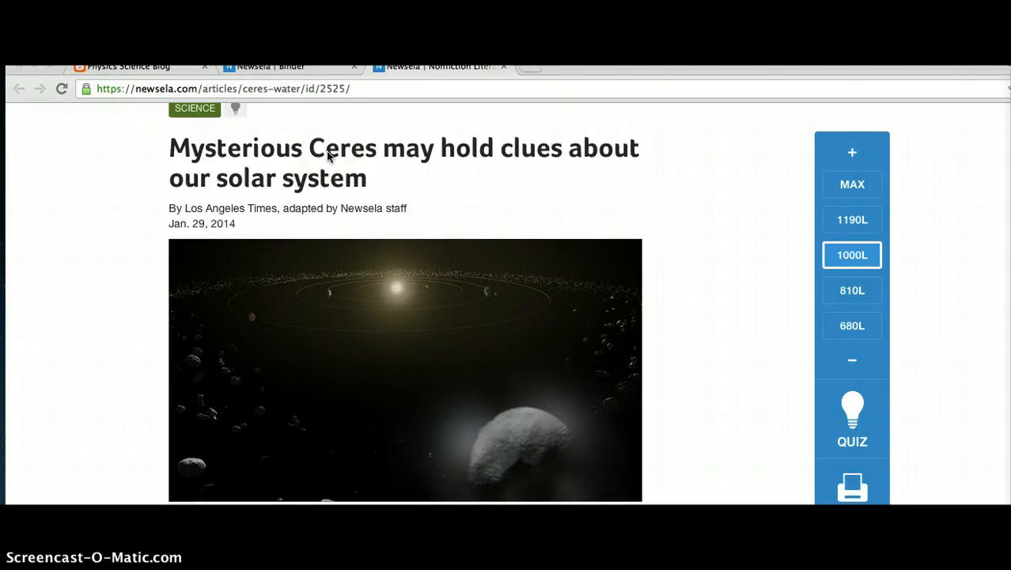
pyautogui.moveTo(446, 215)
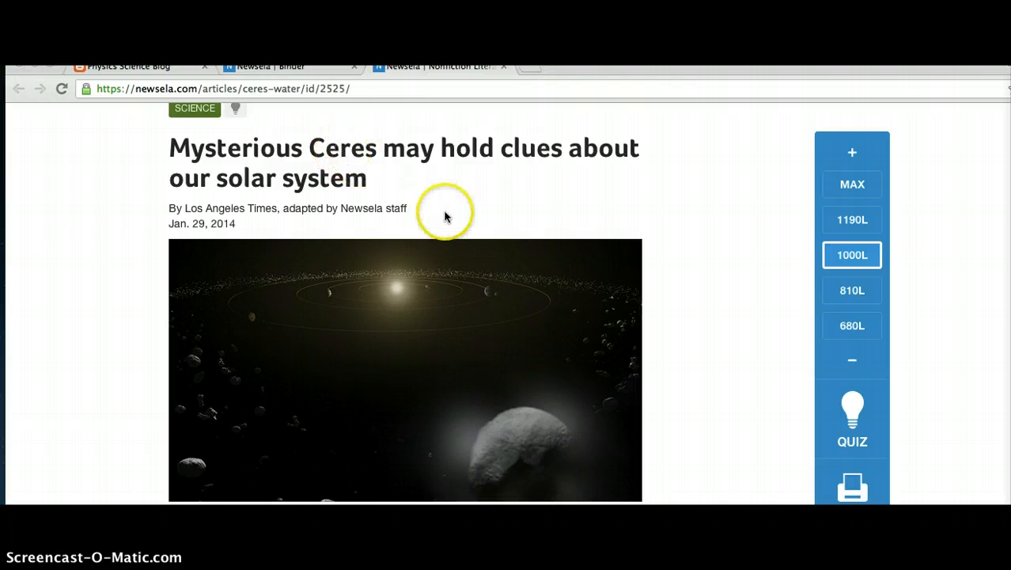
pyautogui.moveTo(348, 161)
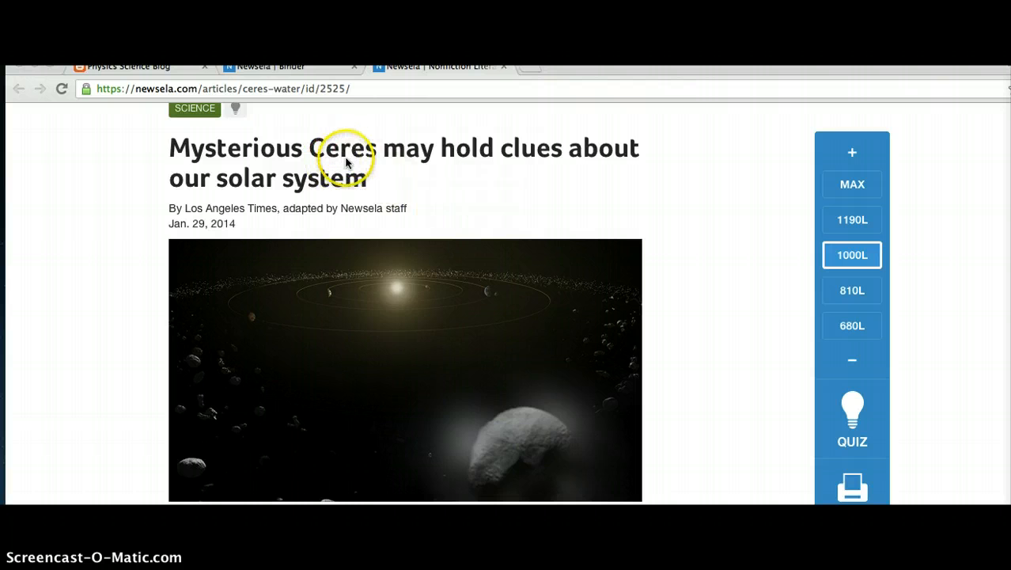
# Switch the Ceres article to the 810L level, 'Ceres is blowing off steam, but why?'.
pyautogui.scroll(-3)
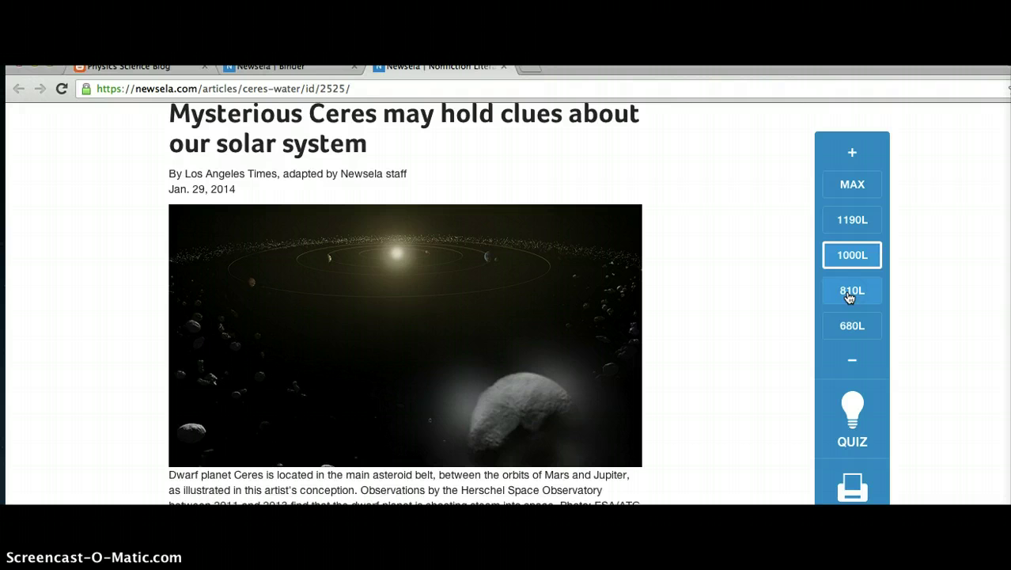
pyautogui.click(851, 291)
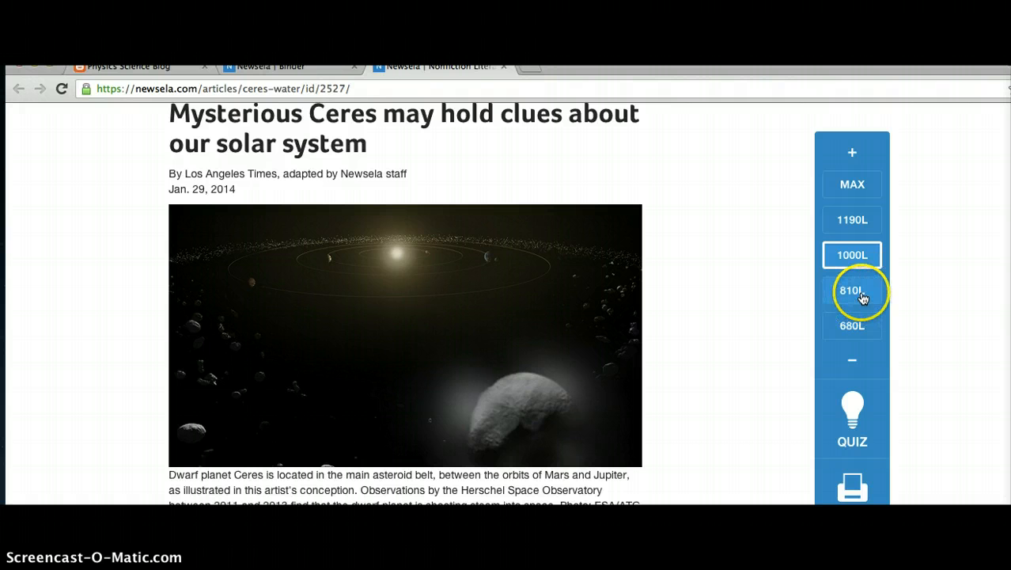
pyautogui.click(851, 291)
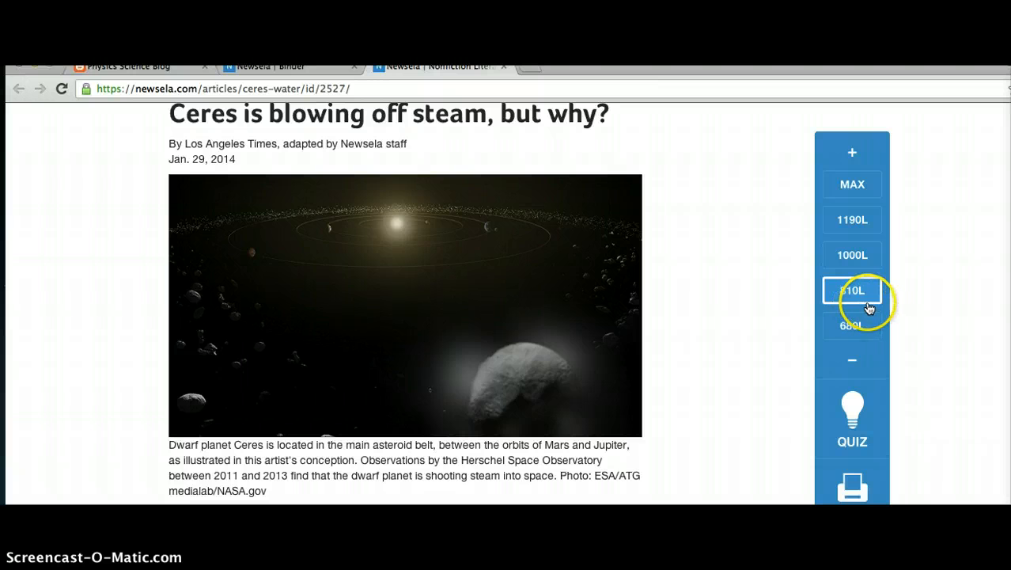
pyautogui.moveTo(851, 193)
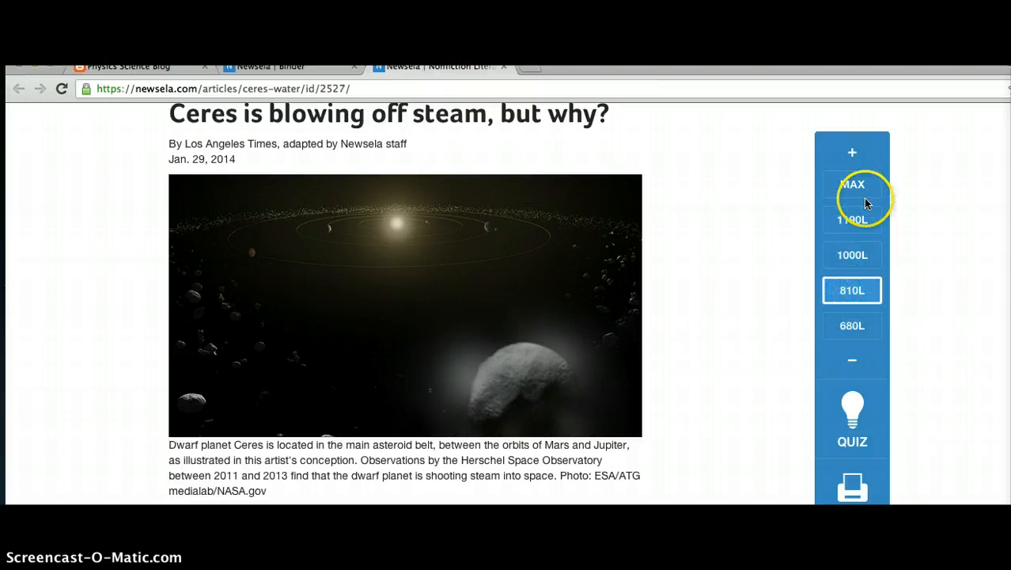
pyautogui.moveTo(758, 335)
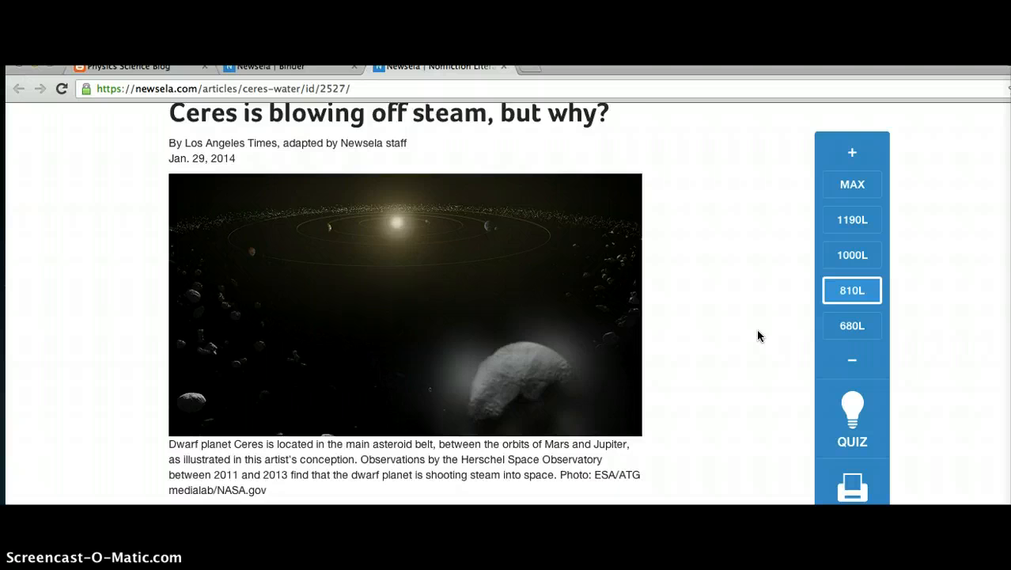
pyautogui.scroll(-3)
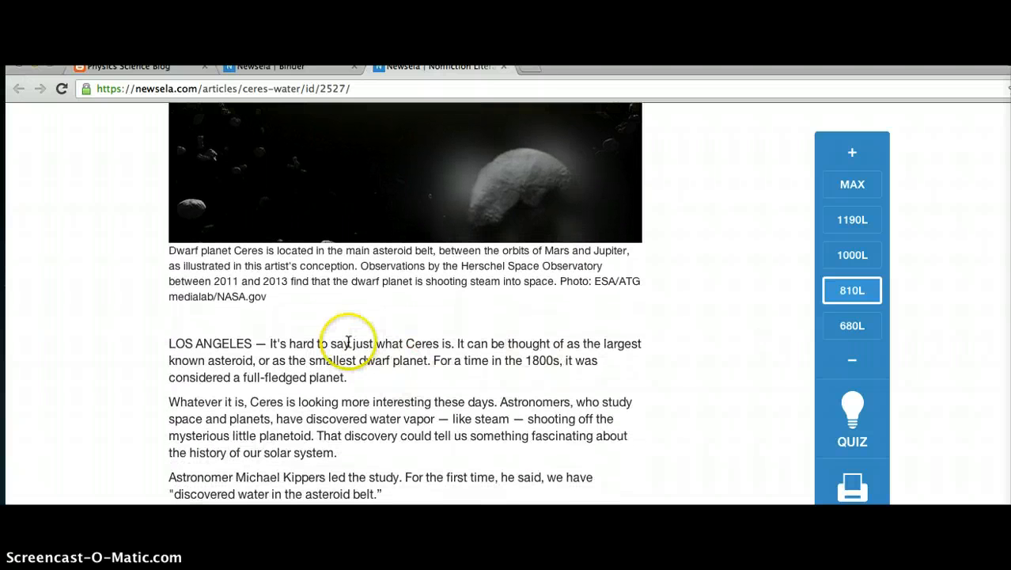
pyautogui.scroll(-3)
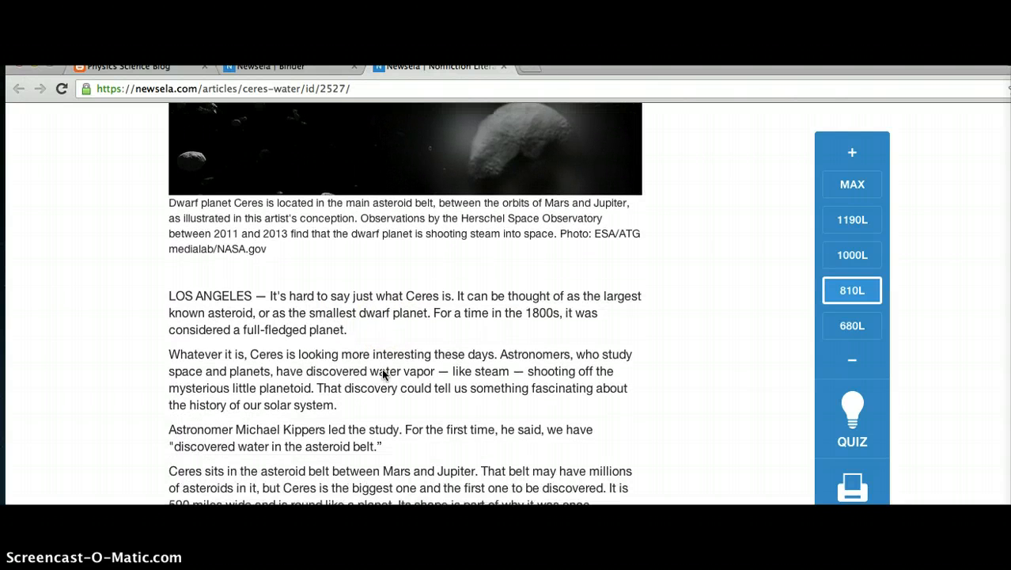
pyautogui.scroll(-3)
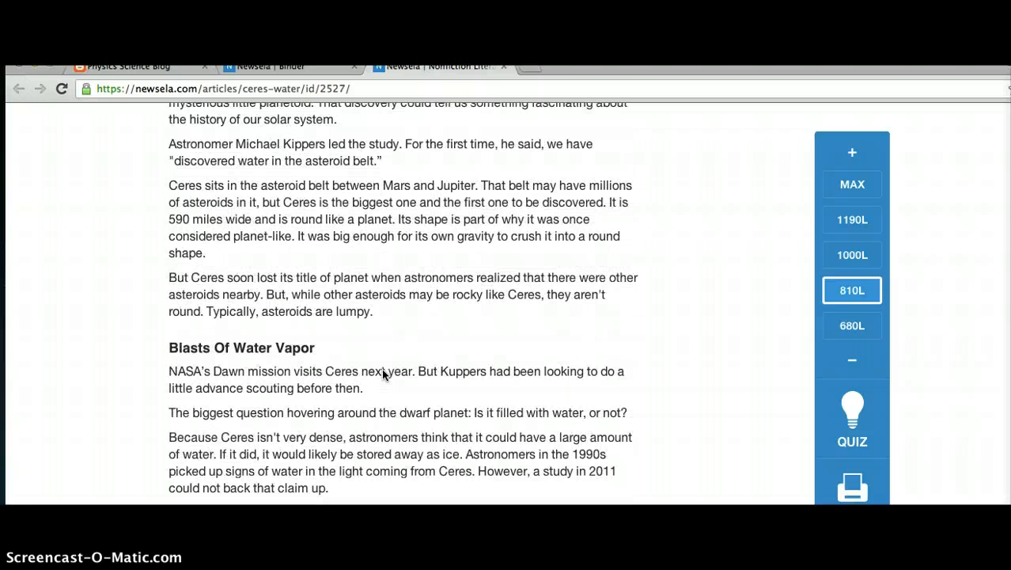
pyautogui.moveTo(851, 378)
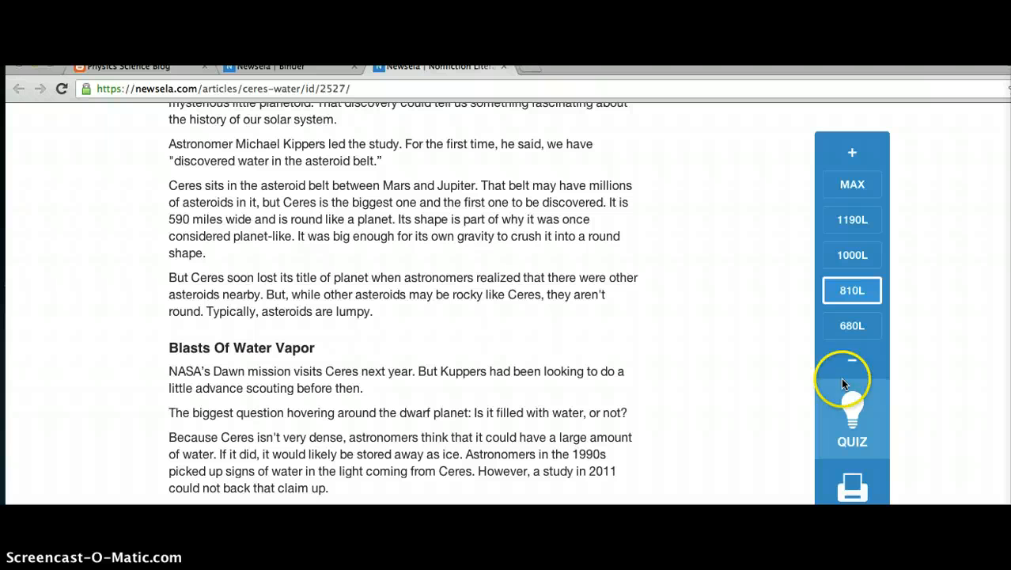
pyautogui.moveTo(851, 398)
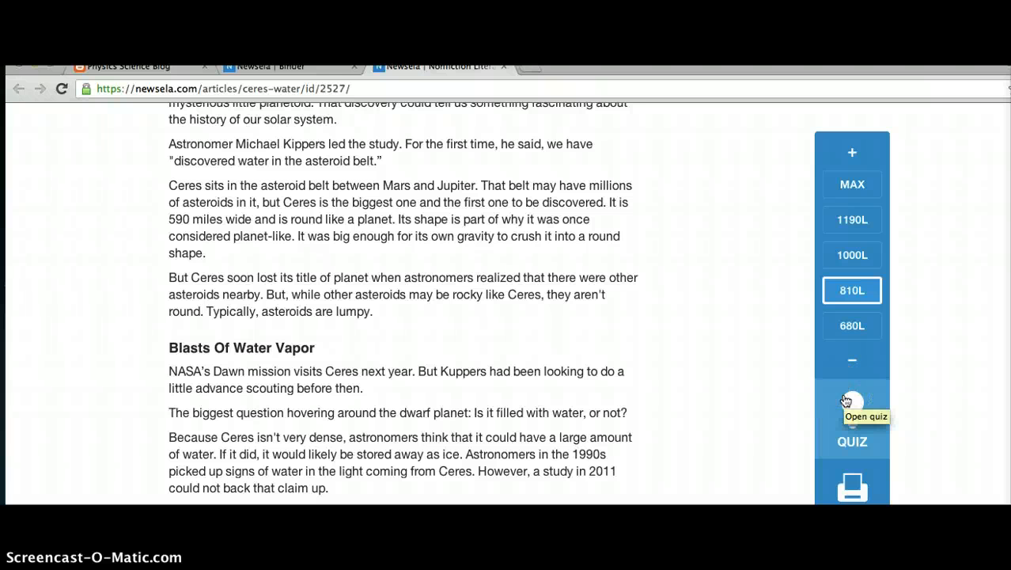
pyautogui.moveTo(864, 412)
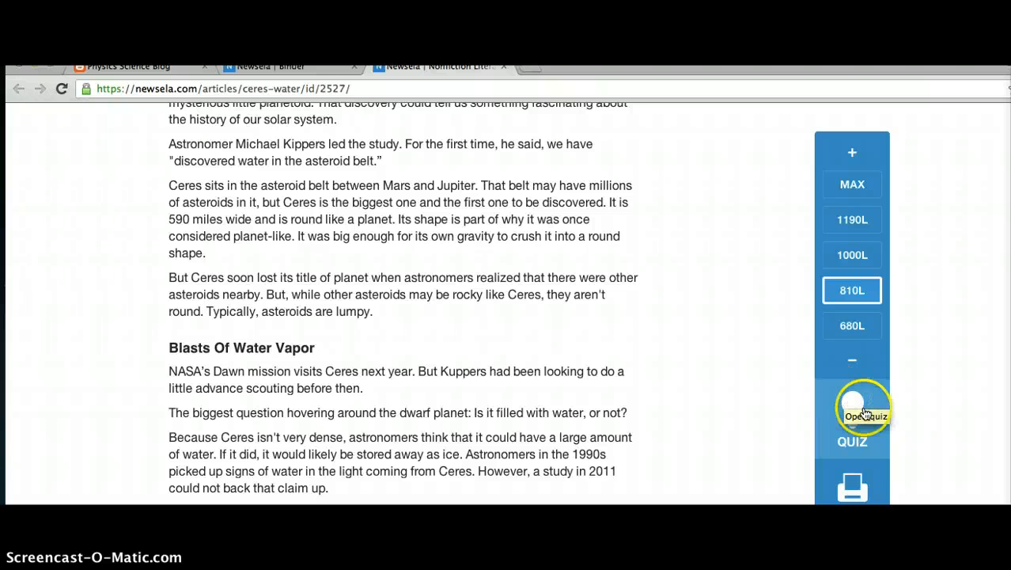
# Bring up the 810L quiz panel showing question 1 on why Ceres may hold water.
pyautogui.click(851, 411)
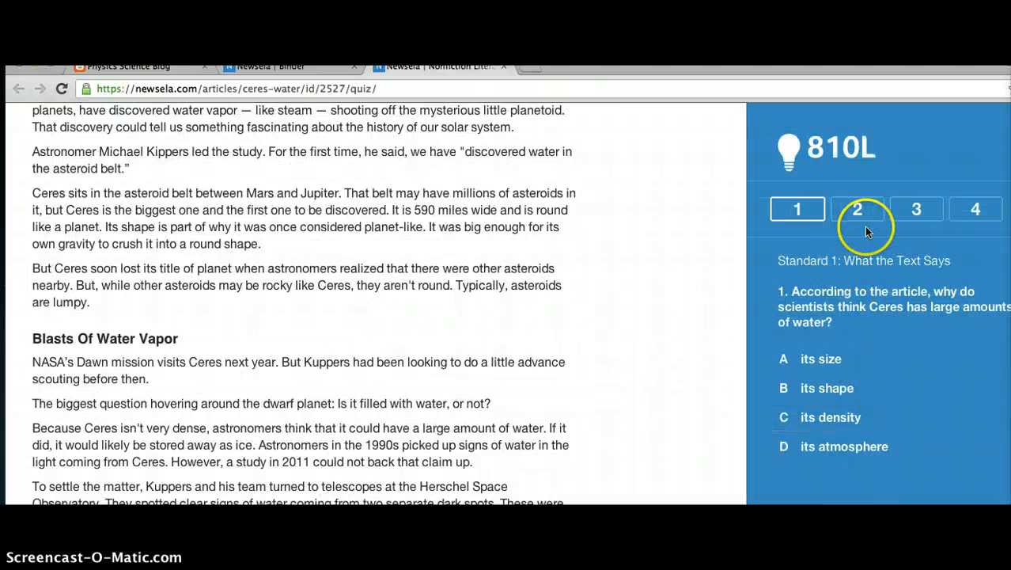
pyautogui.scroll(3)
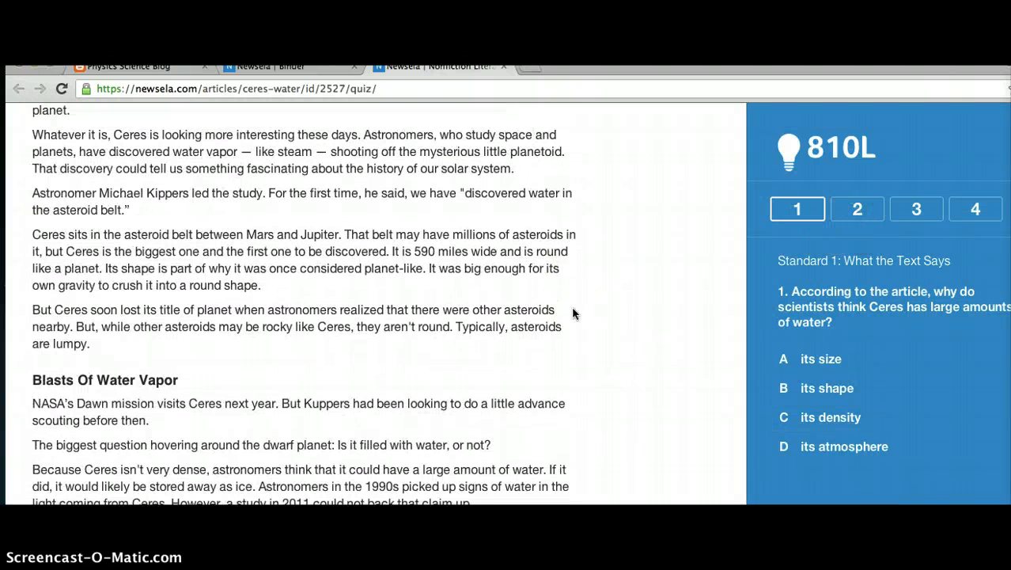
pyautogui.scroll(-3)
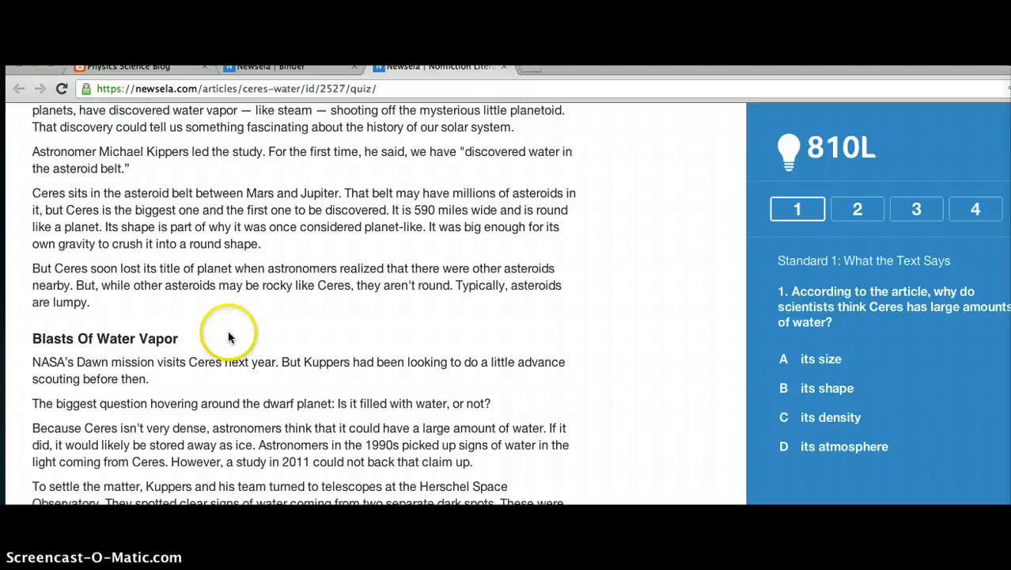
pyautogui.moveTo(229, 336)
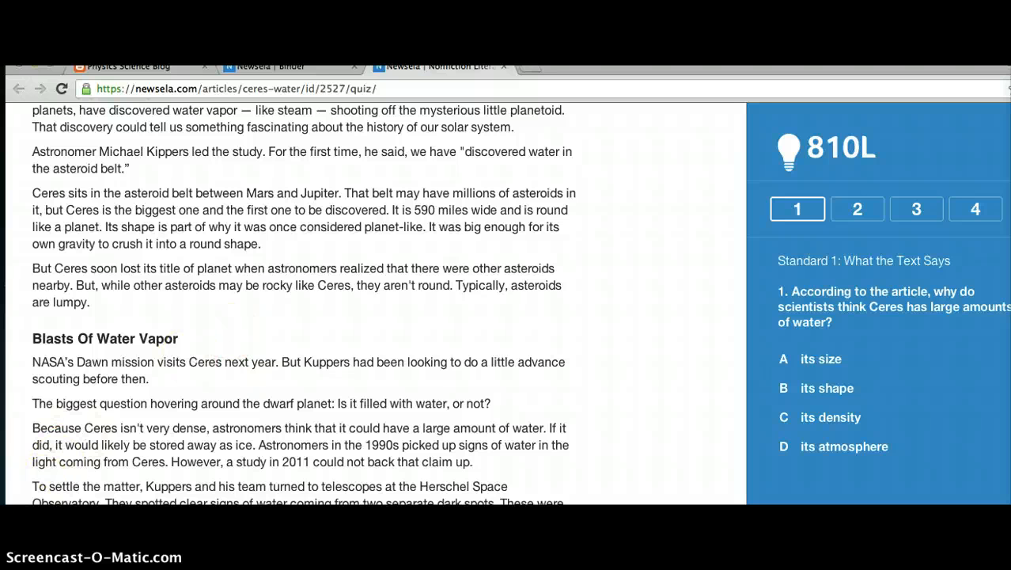